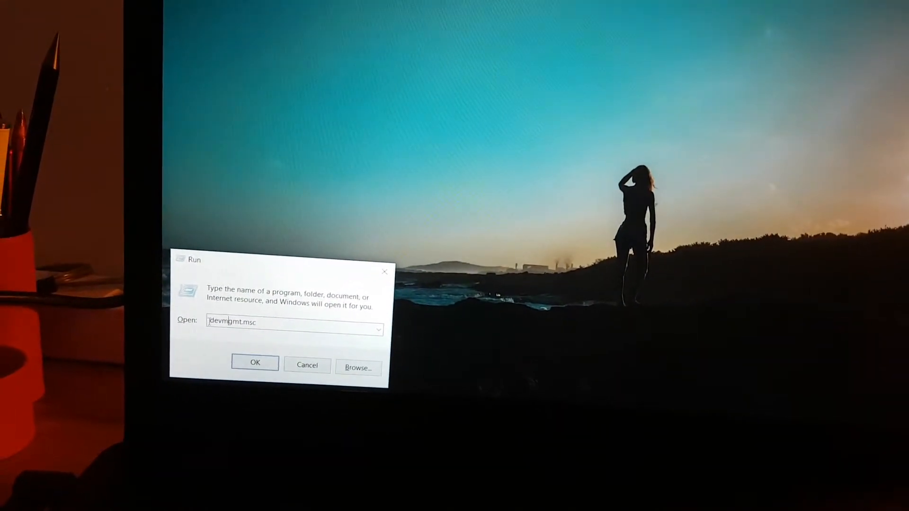
- Launch Device Manager by running devmgmt.msc from the Run dialog
double_click(223, 320)
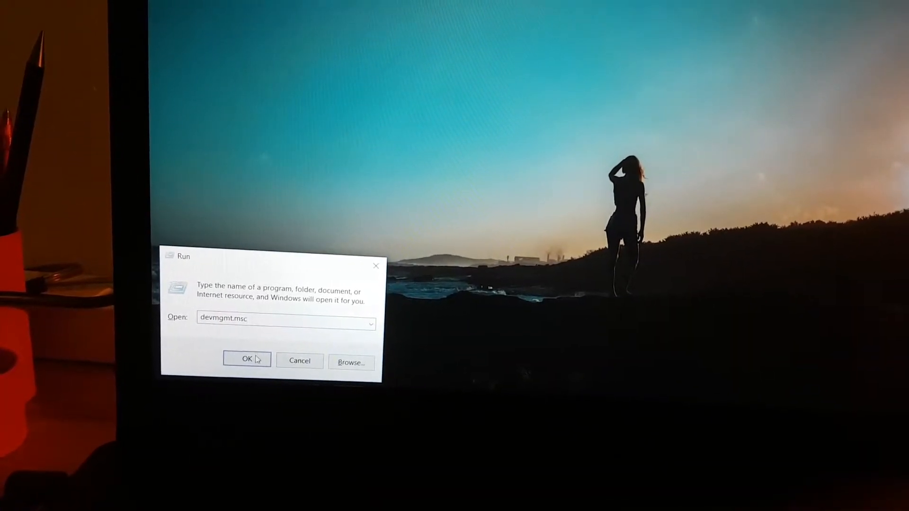
left_click(247, 360)
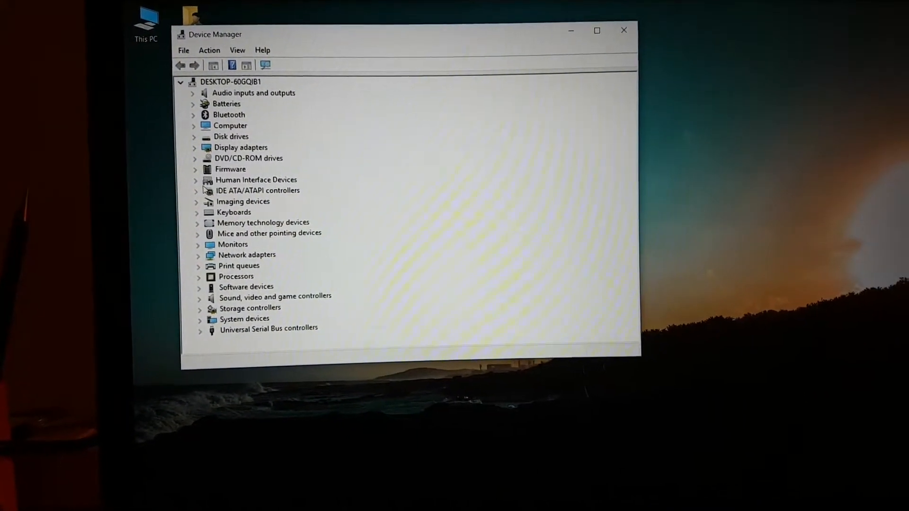
- Expand Human Interface Devices to reveal the Insyde Airplane Mode HID Mini-Driver
left_click(196, 180)
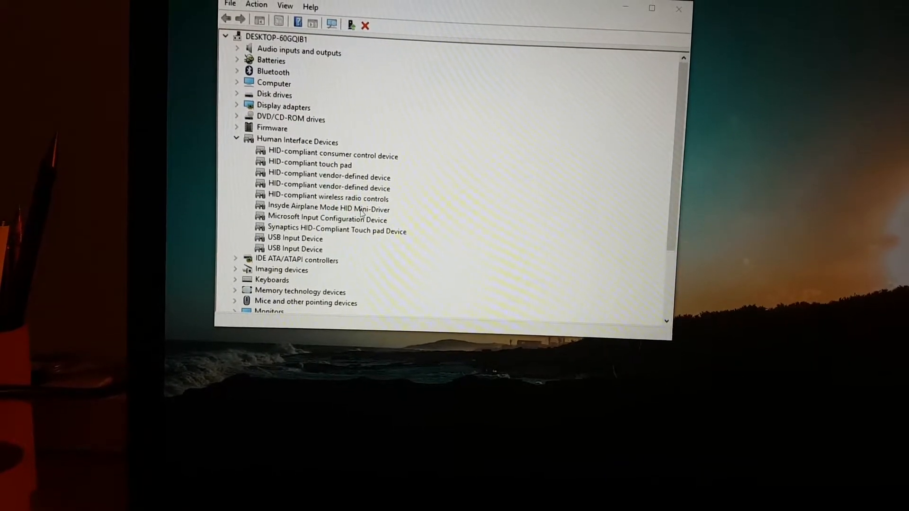
left_click(328, 207)
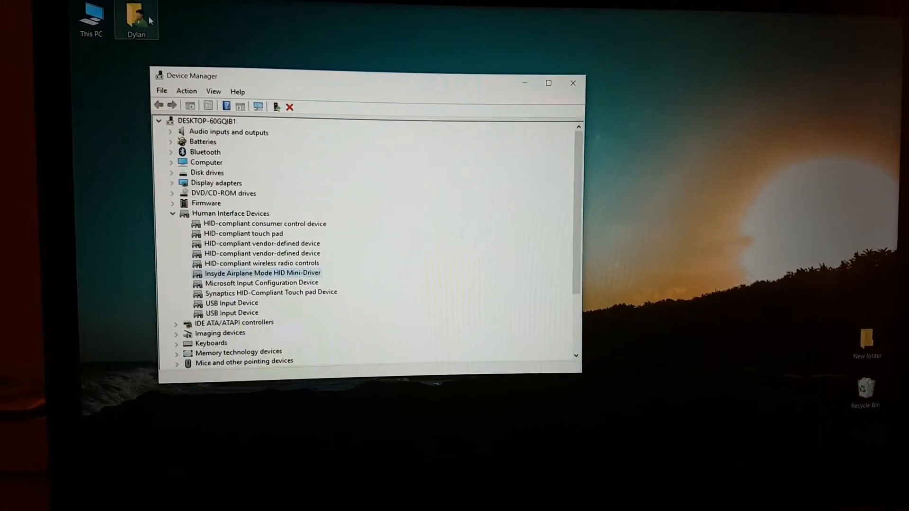
- Run setup from the nb-driver-64bit-airplane-1.4.0.3 folder in Downloads
double_click(136, 14)
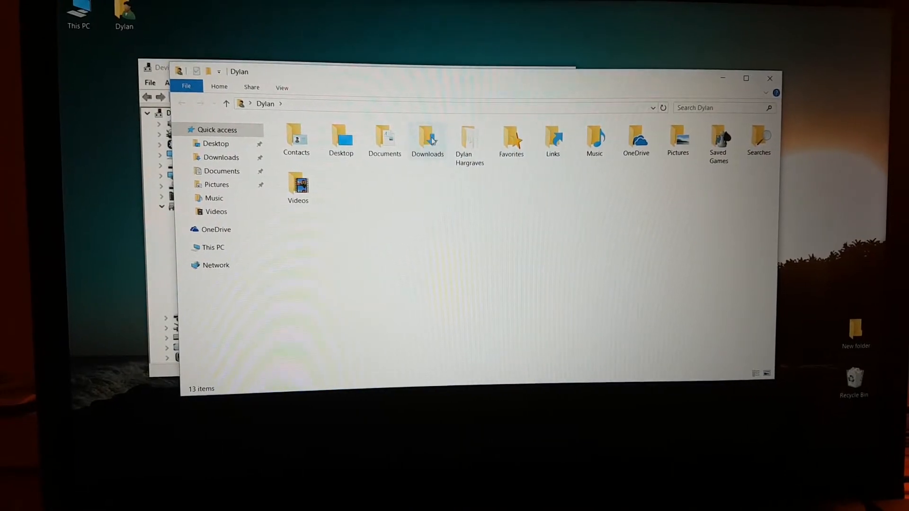
double_click(427, 134)
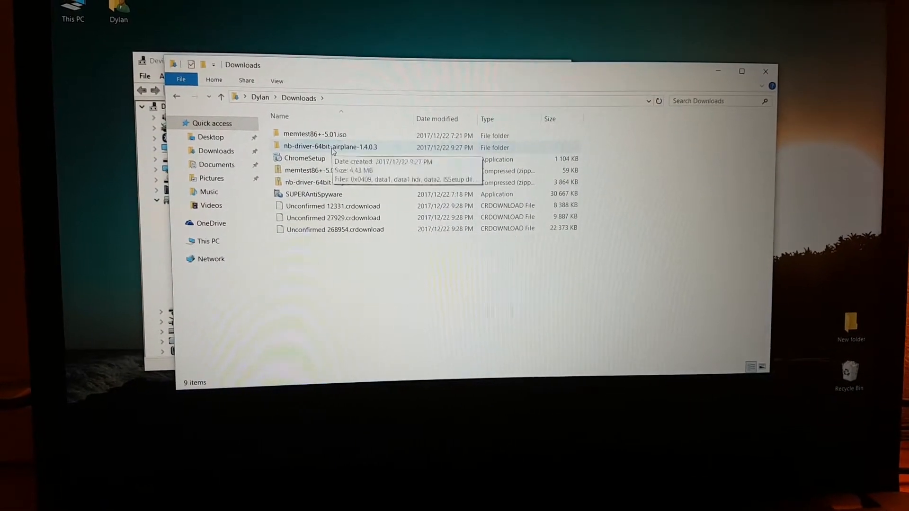
double_click(340, 147)
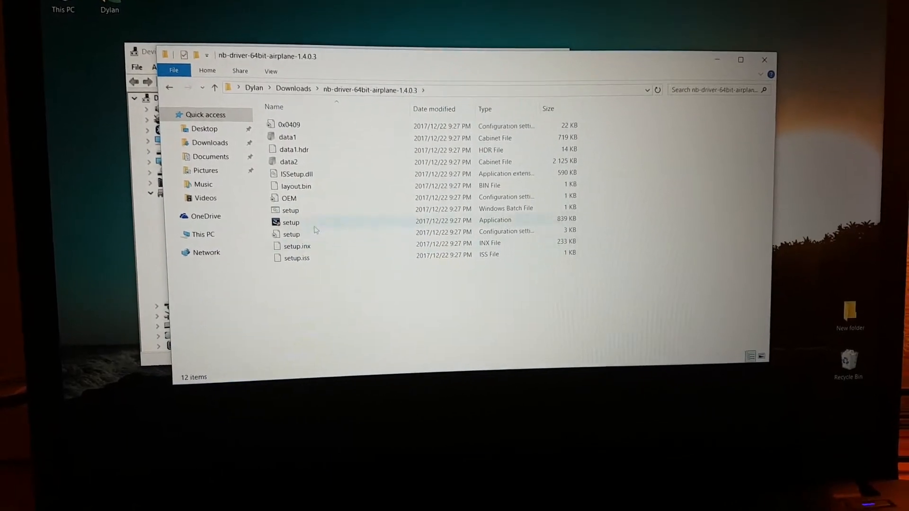
left_click(291, 222)
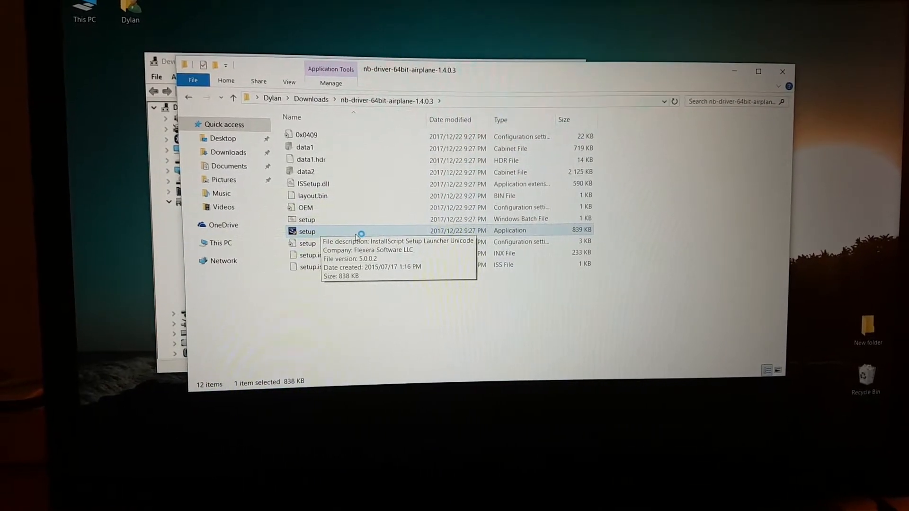
double_click(307, 231)
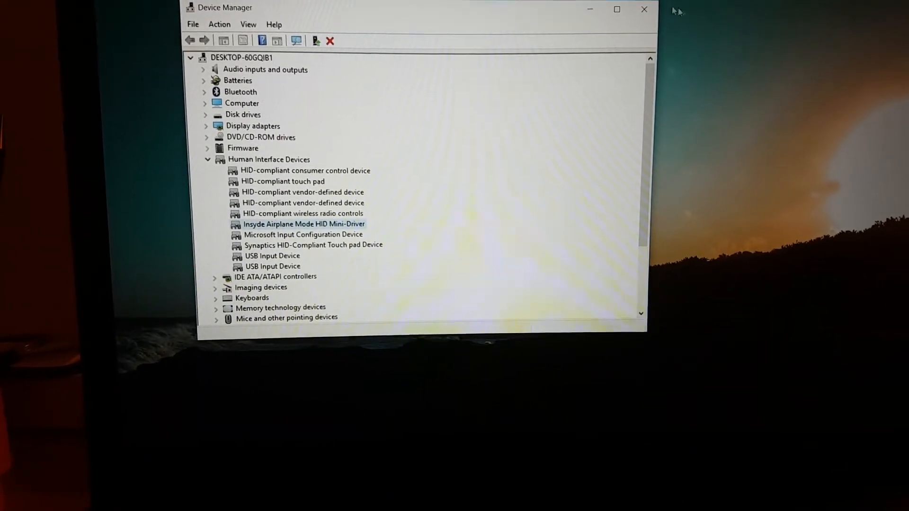
- Close Device Manager after confirming the Insyde driver is listed, leaving the desktop
left_click(643, 10)
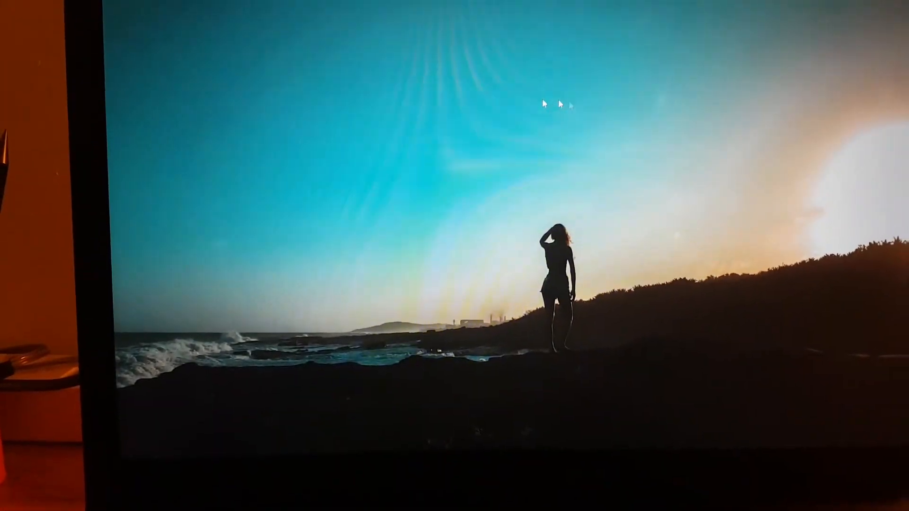